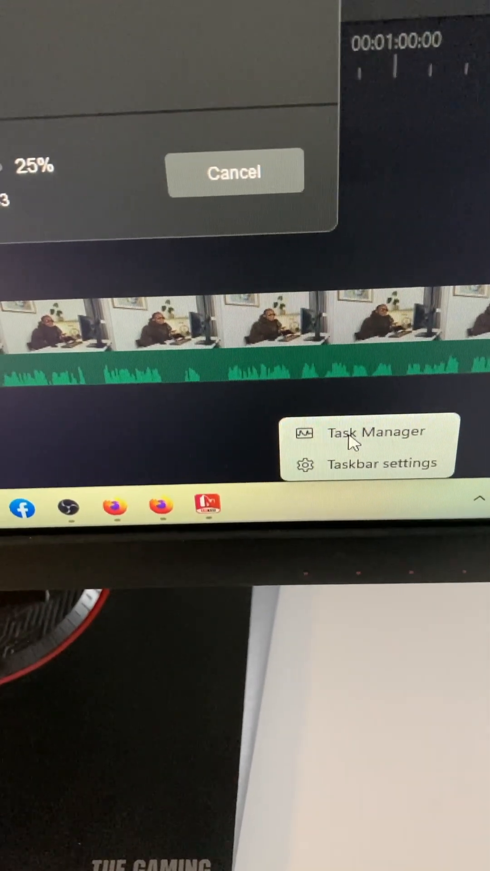
- Launch Task Manager from the taskbar context menu over the frozen MovieMaker export
left_click(375, 433)
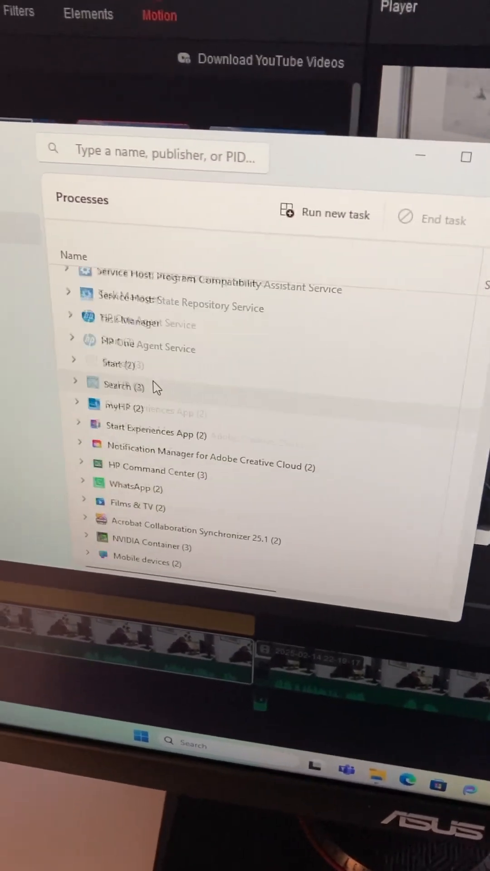
- Scroll down to the OBS Studio process and expand it to reveal its OBS 31.0.3 entry
scroll("down", 3)
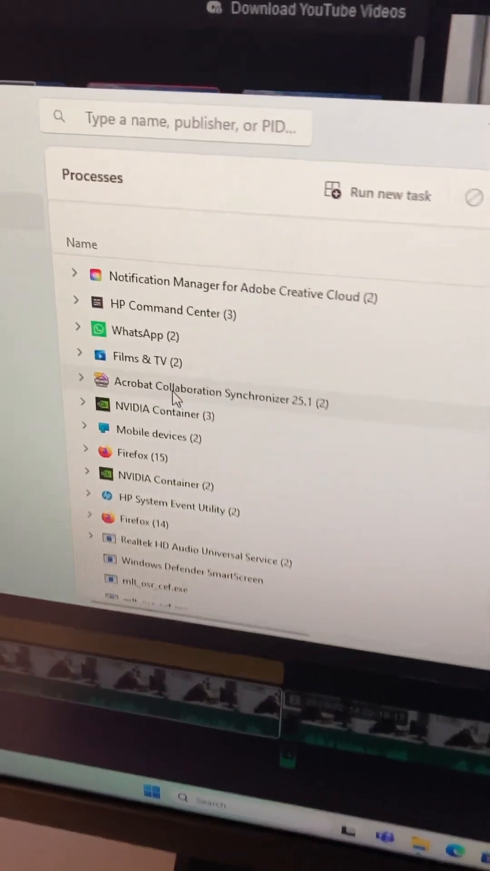
scroll("down", 3)
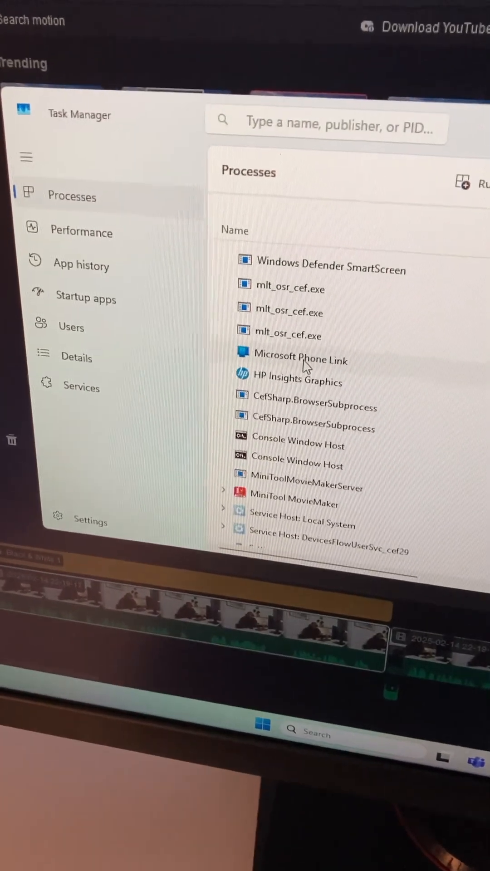
scroll("down", 3)
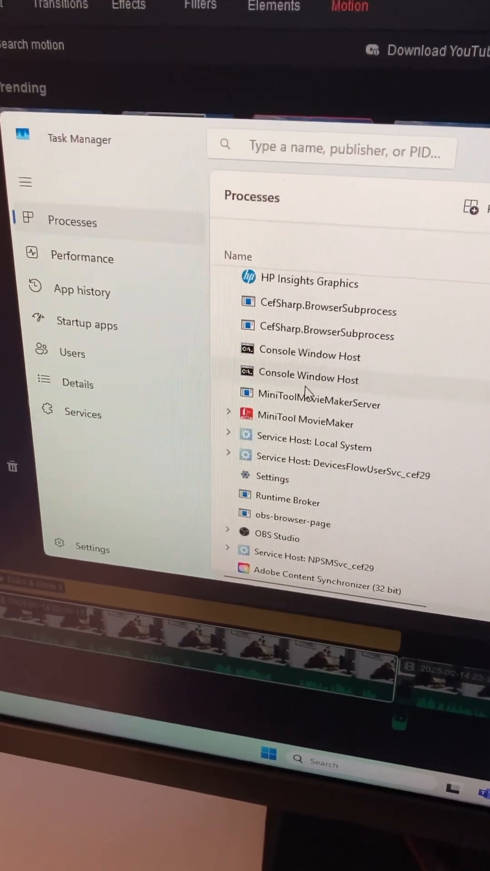
scroll("down", 3)
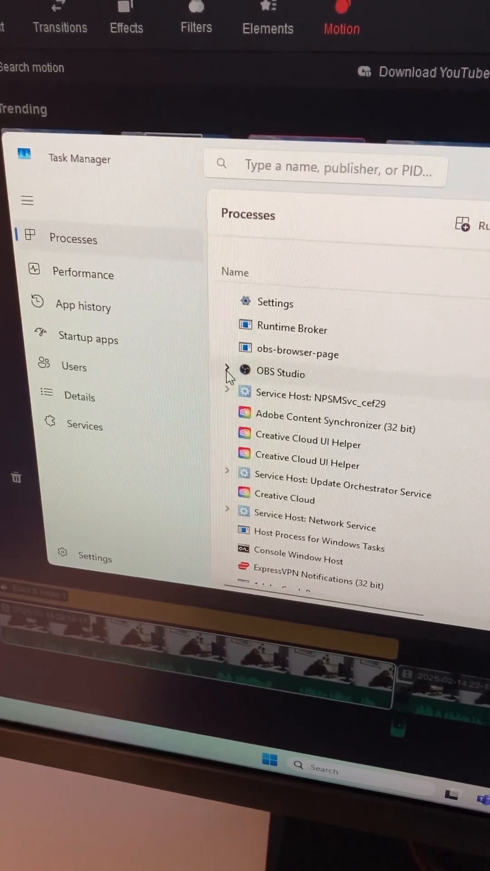
left_click(227, 379)
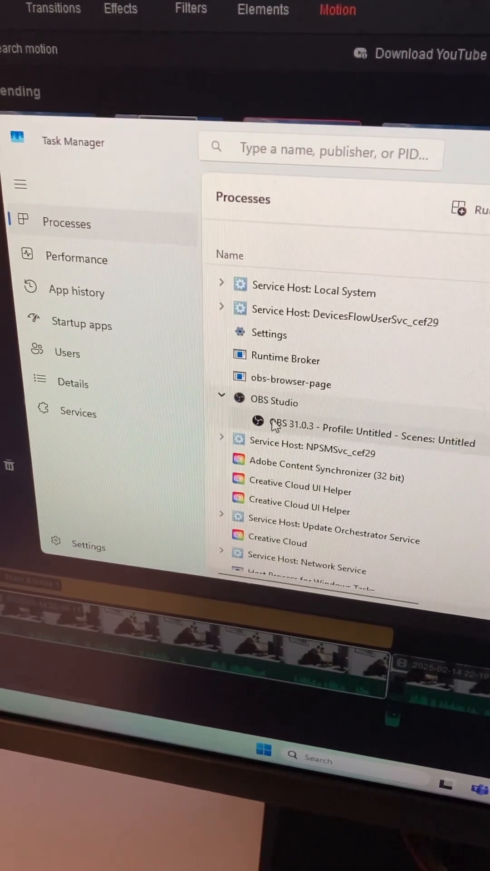